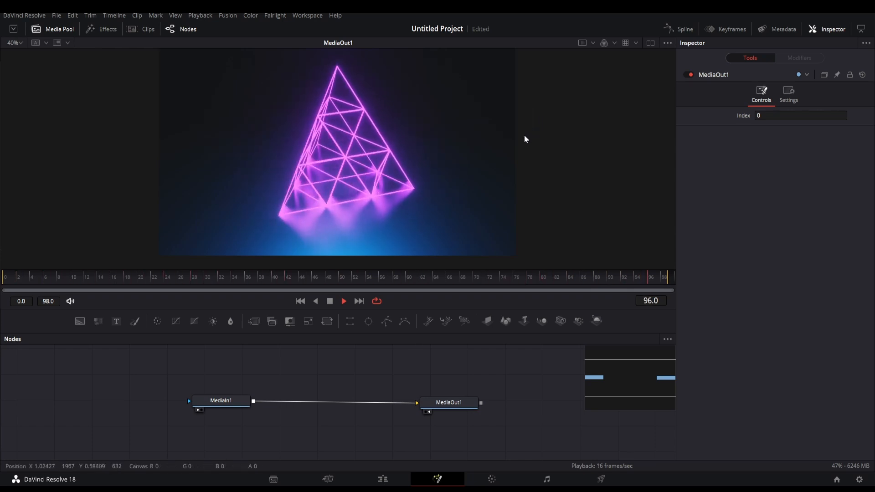
Search 'super' to add a SuperModulation node between MediaIn1 and a Merge into MediaOut1
text(super)
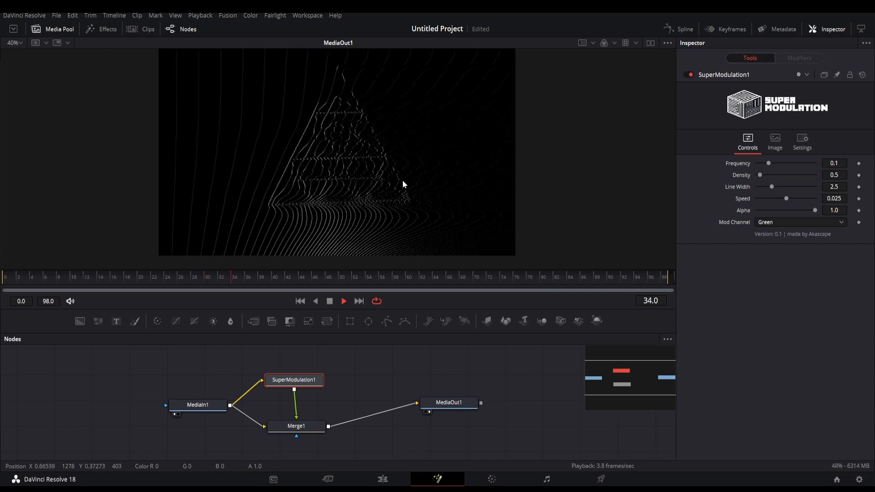
Set SuperModulation Frequency 0.1457, Density 0.639, Line Width 3.943 and Alpha about 0.976
click(343, 301)
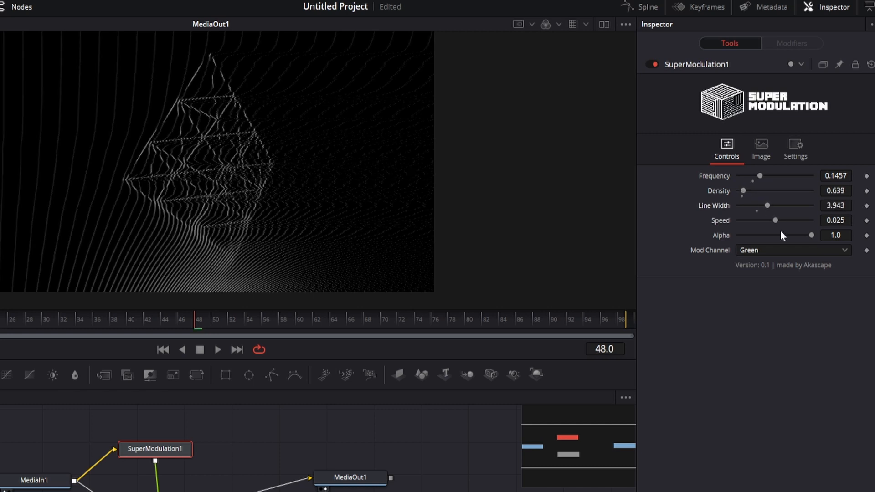
mouse_move(795, 240)
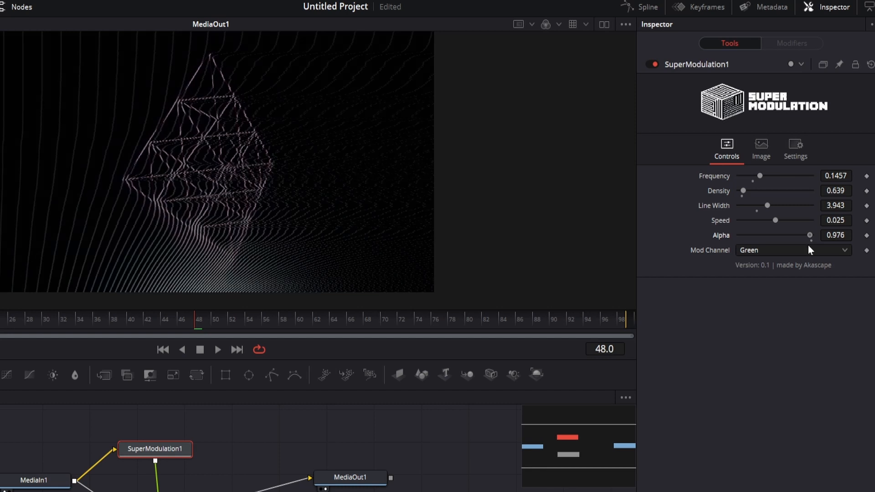
Set the SuperModulation Mod Channel to Red, after briefly trying Blue
click(792, 250)
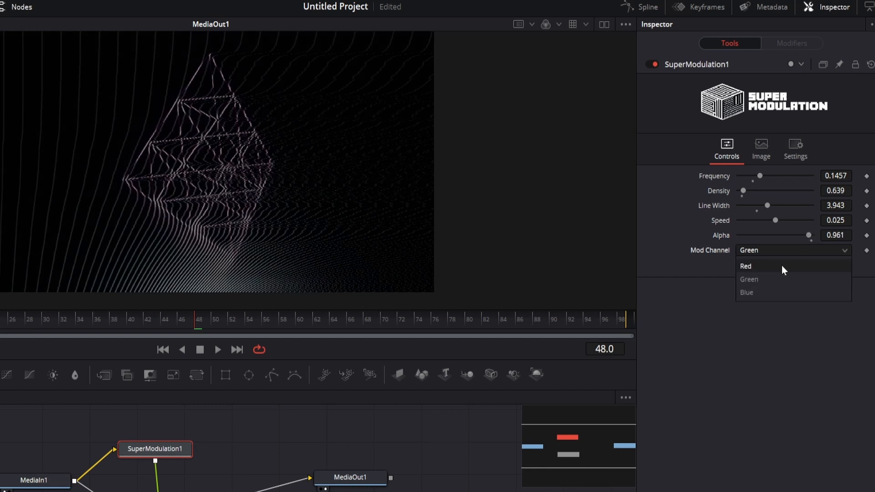
click(746, 292)
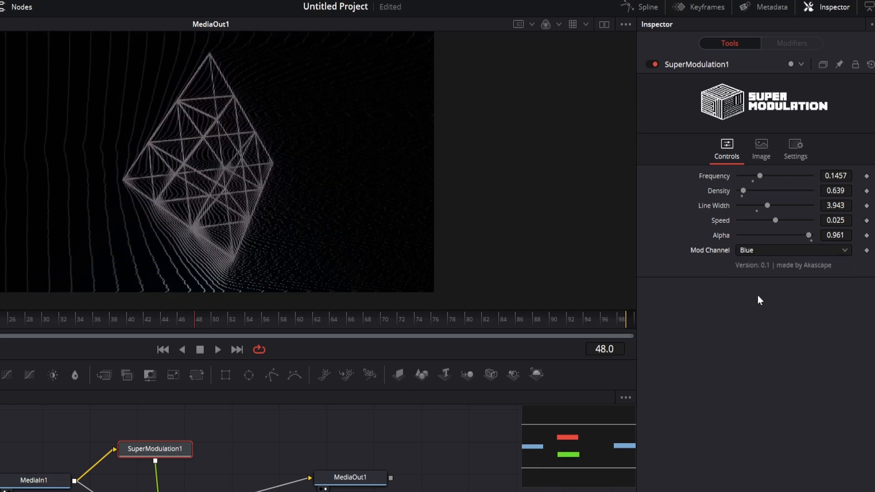
click(790, 250)
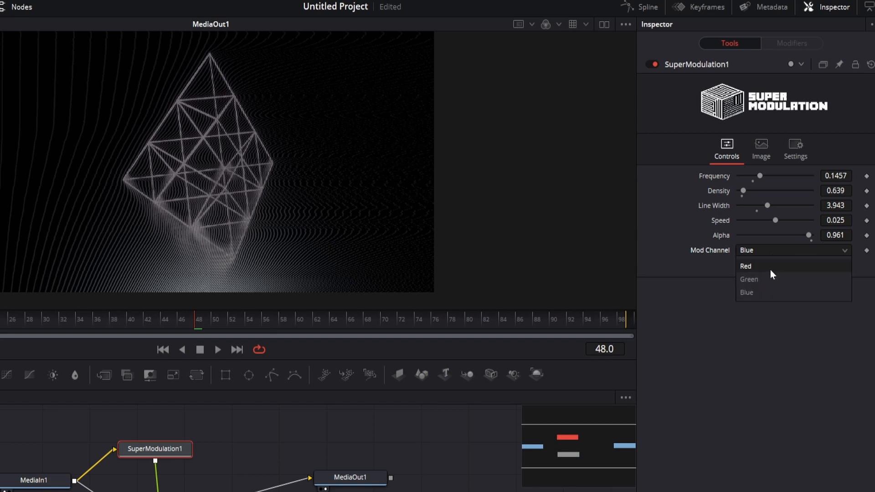
click(745, 266)
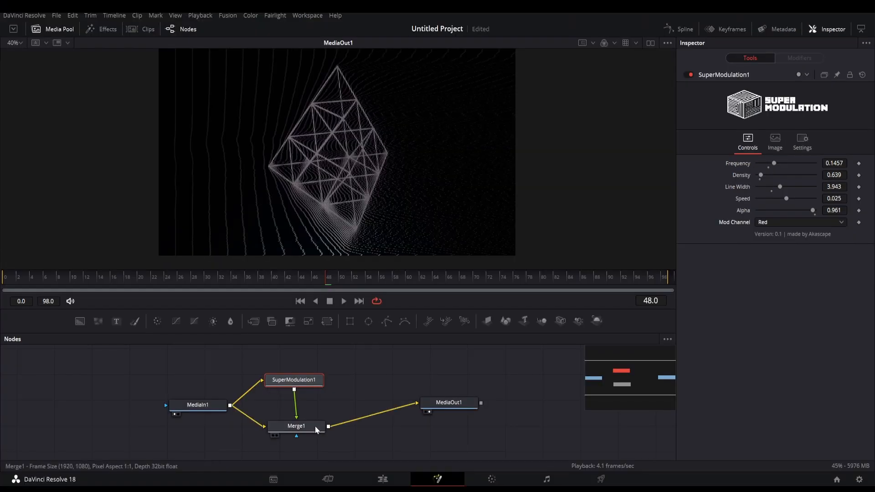
mouse_move(312, 427)
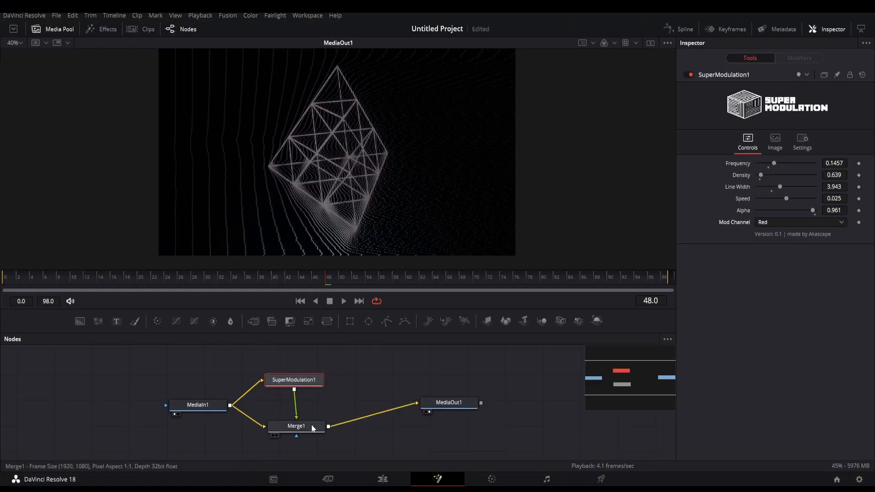
click(343, 301)
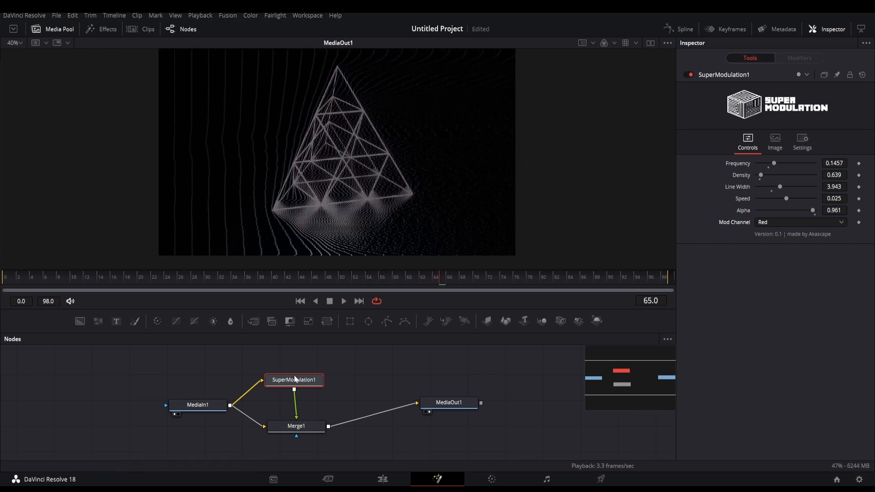
Add a Color Corrector after SuperModulation1 and push its color wheel toward green
text(col)
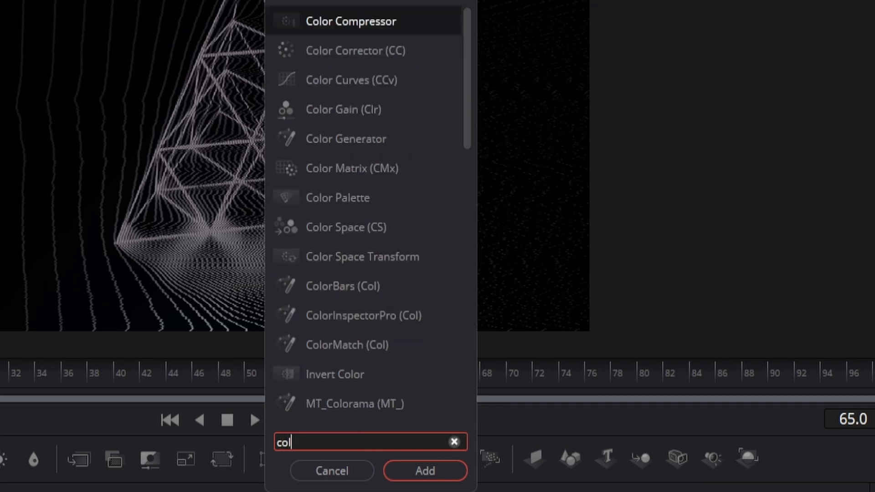
text(or)
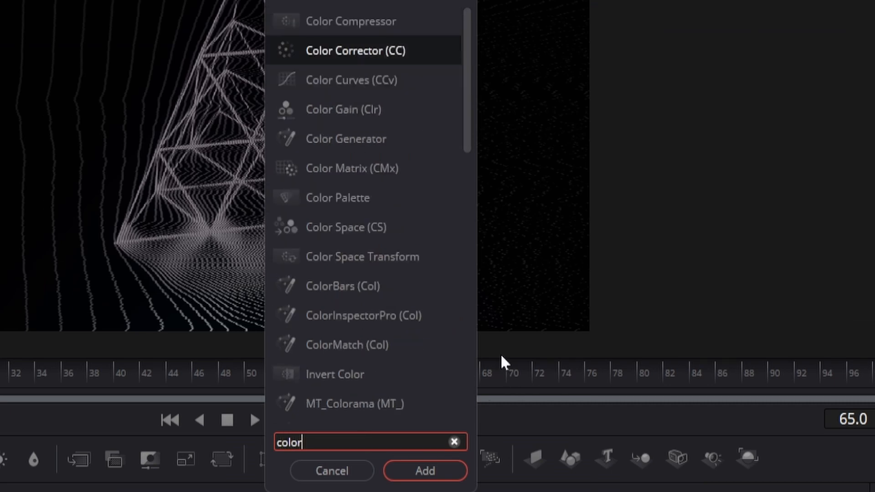
click(424, 470)
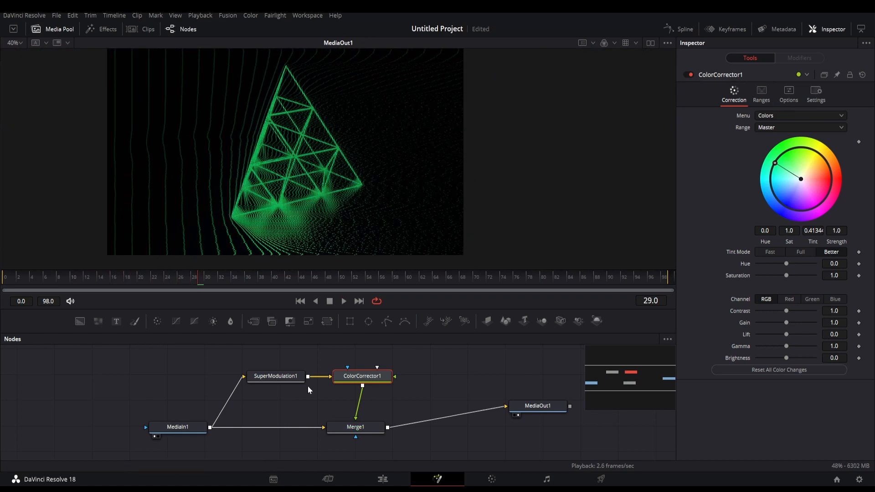
mouse_move(411, 381)
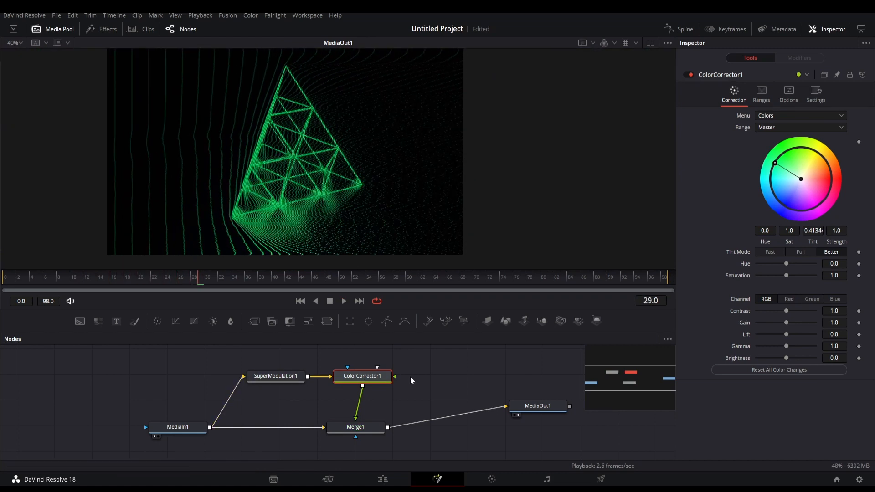
Add a Glow node after ColorCorrector1 and switch SuperModulation's Mod Channel to Blue
click(355, 427)
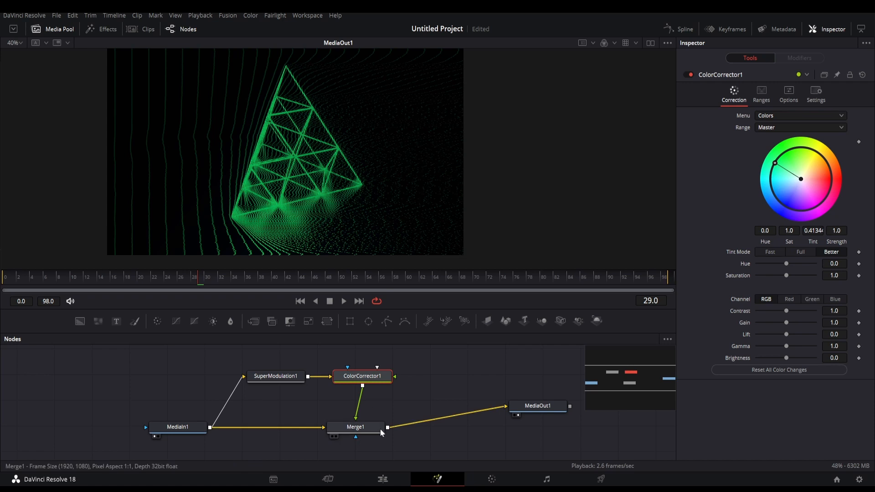
text(g)
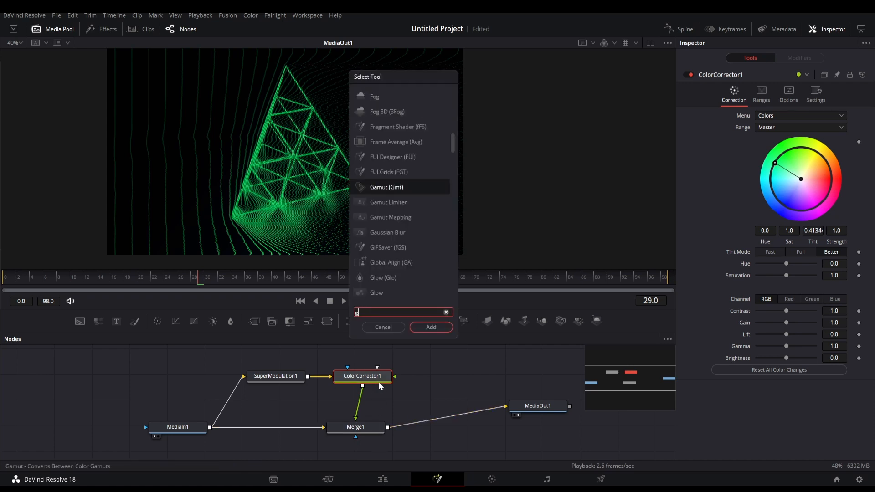
click(430, 327)
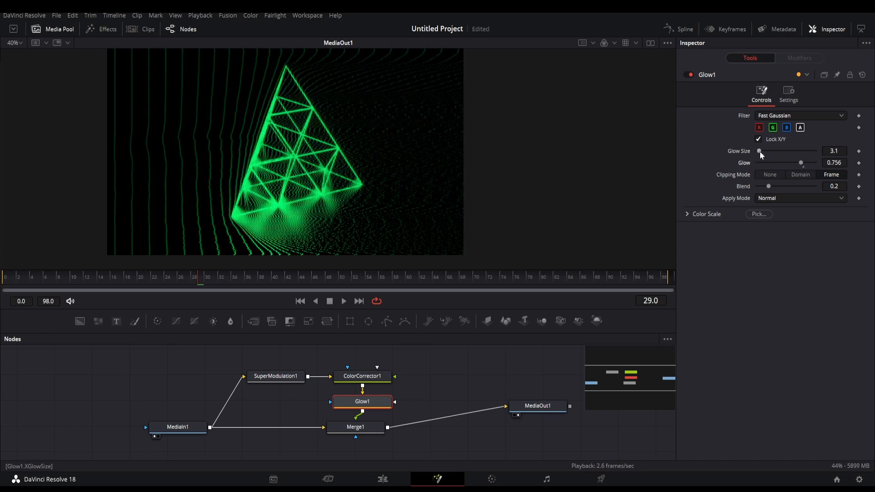
click(275, 375)
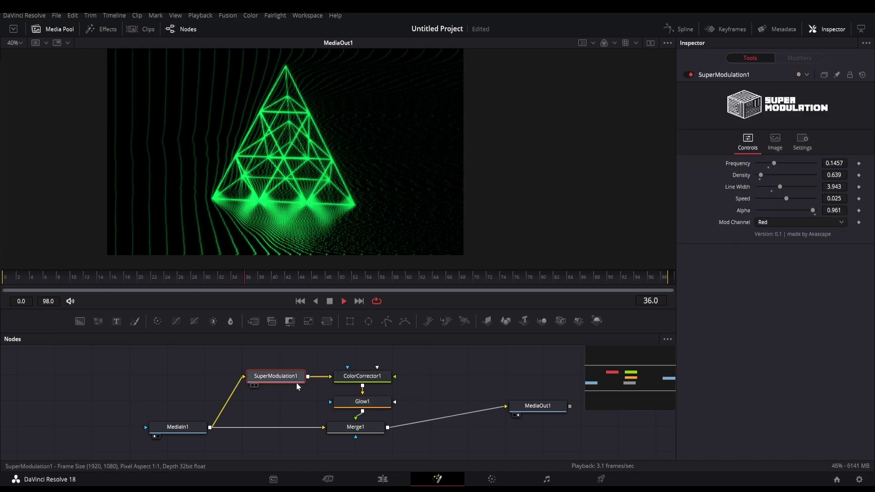
click(799, 222)
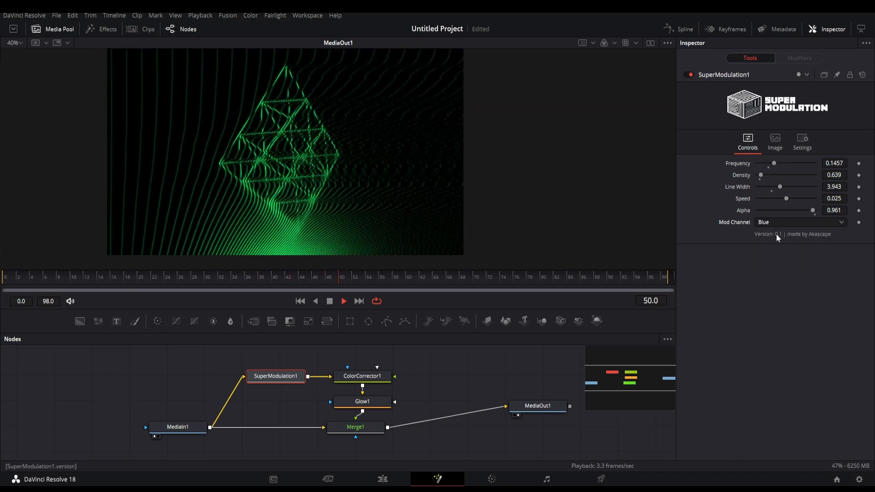